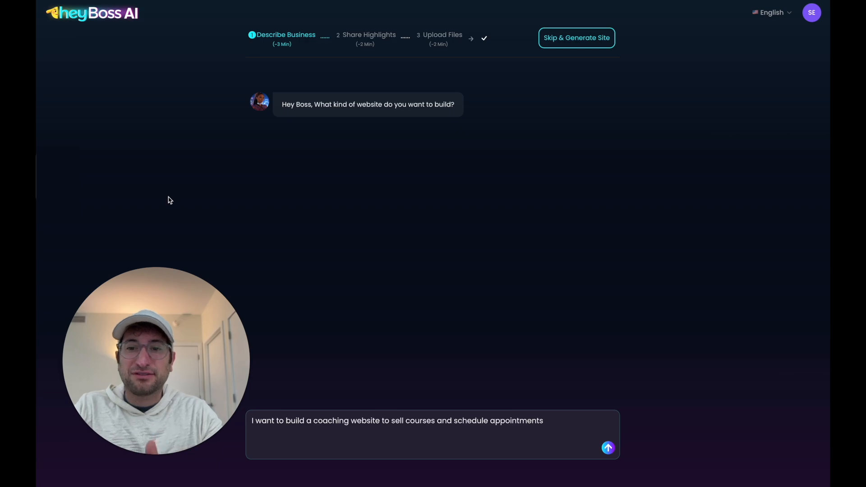
# Enter the request 'I want to build a coaching website to sell courses and schedule appointments'
pyautogui.click(607, 449)
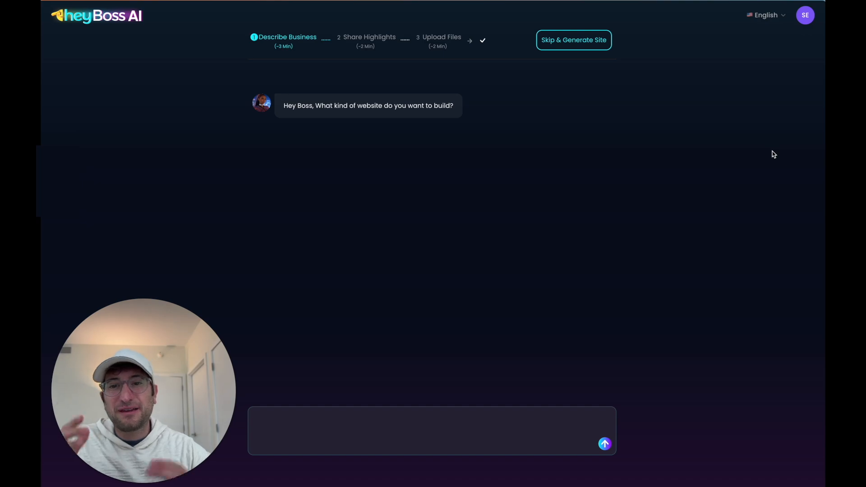
pyautogui.write('I want to build a coaching website to sell courses and schedule appointments')
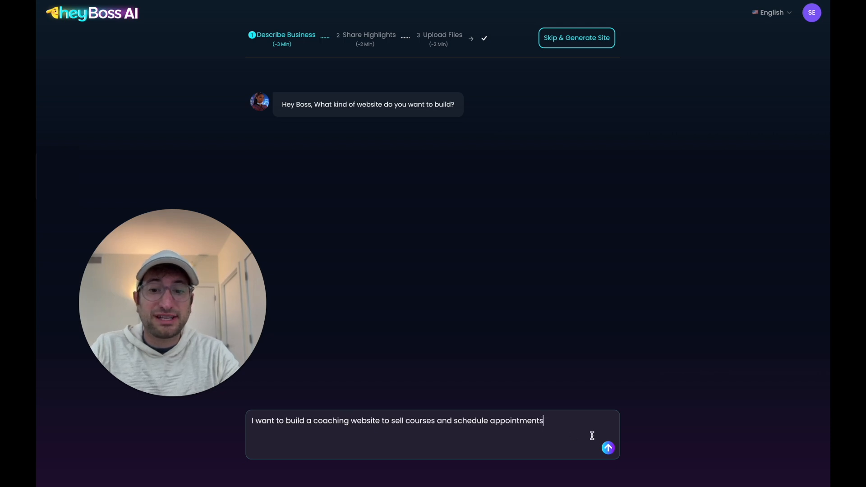
# Send the coaching-site request and review the AI's strategy plan and suggested must-have features
pyautogui.click(606, 448)
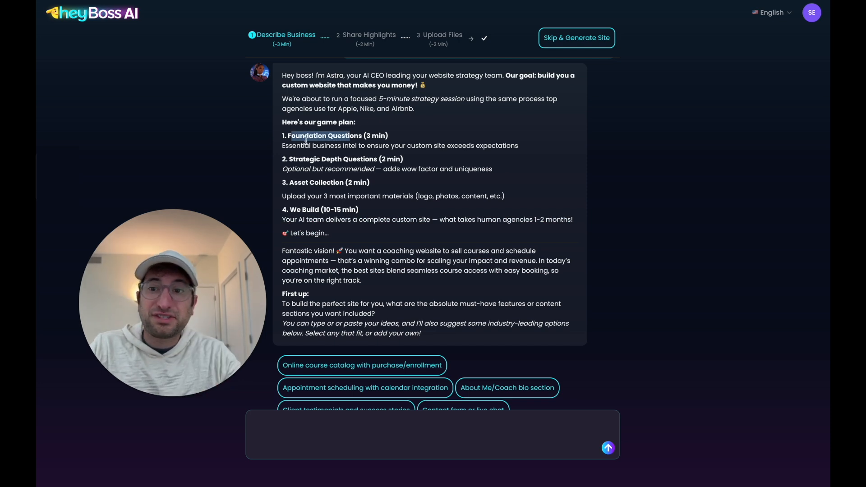
pyautogui.scroll(-3)
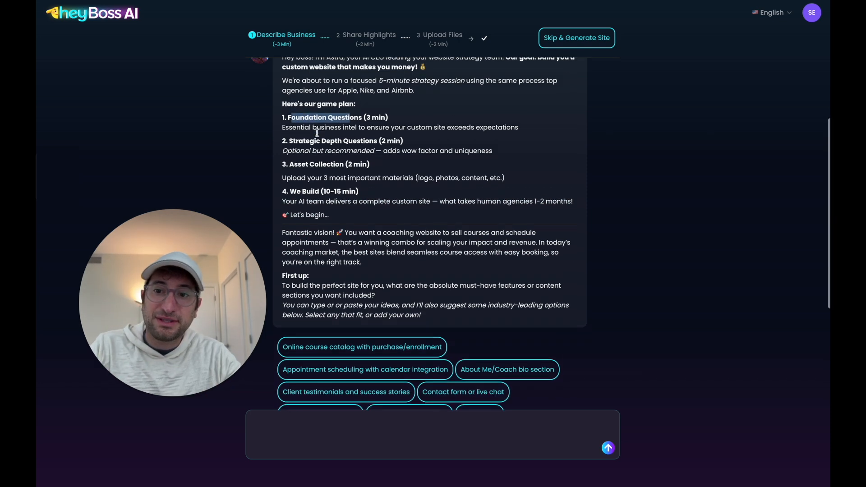
pyautogui.scroll(-3)
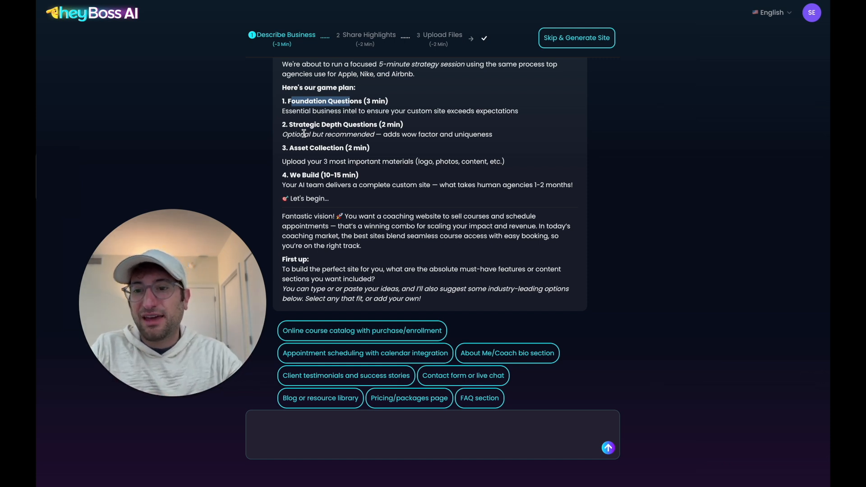
pyautogui.scroll(-3)
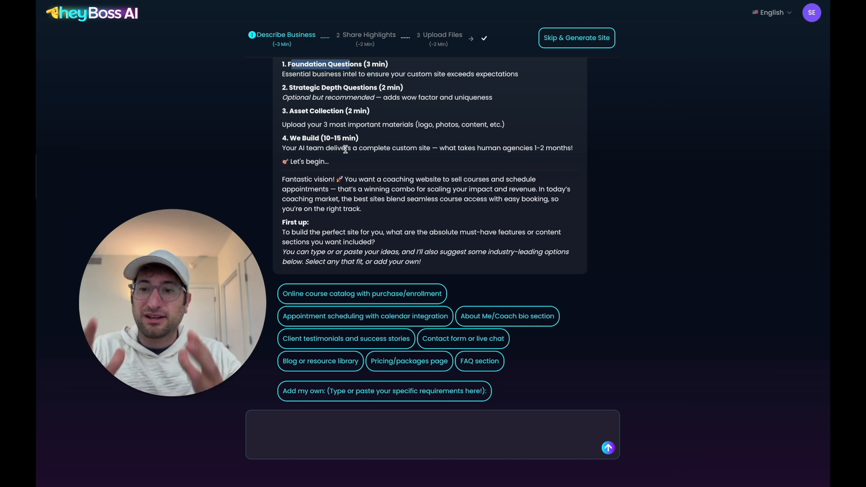
pyautogui.scroll(-3)
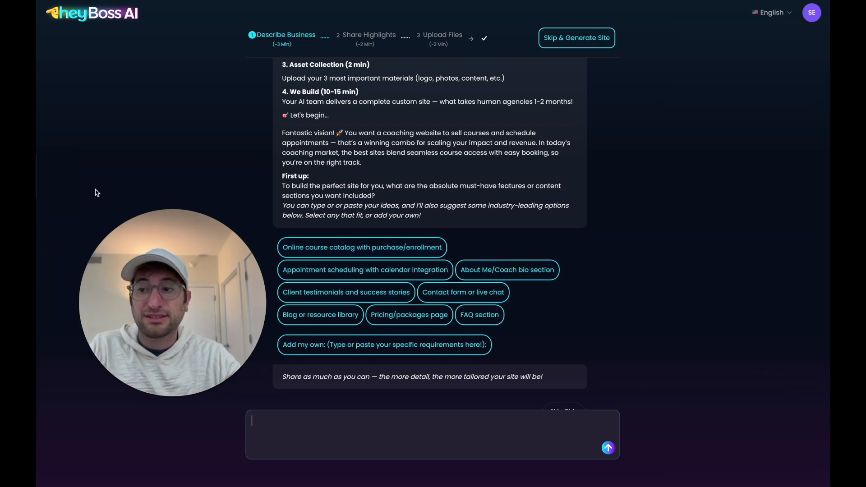
# Answer with appointment scheduling, coach bio, blog, pricing/packages and FAQ as must-have features
pyautogui.click(505, 270)
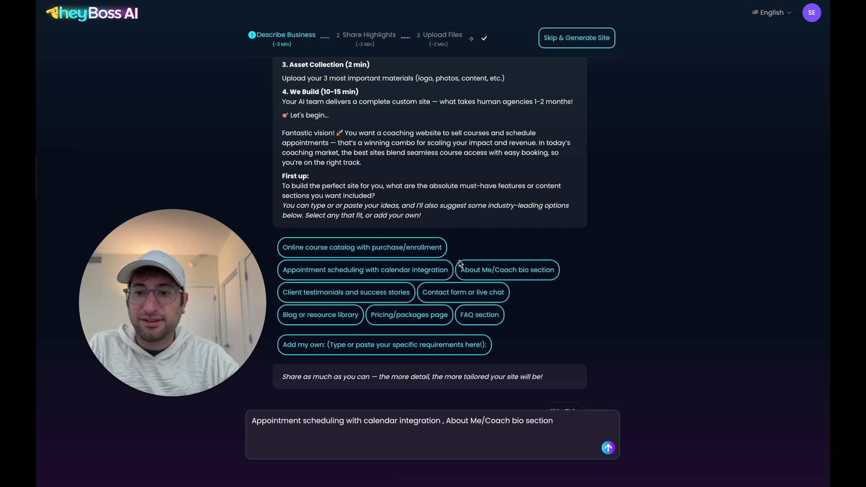
pyautogui.click(365, 270)
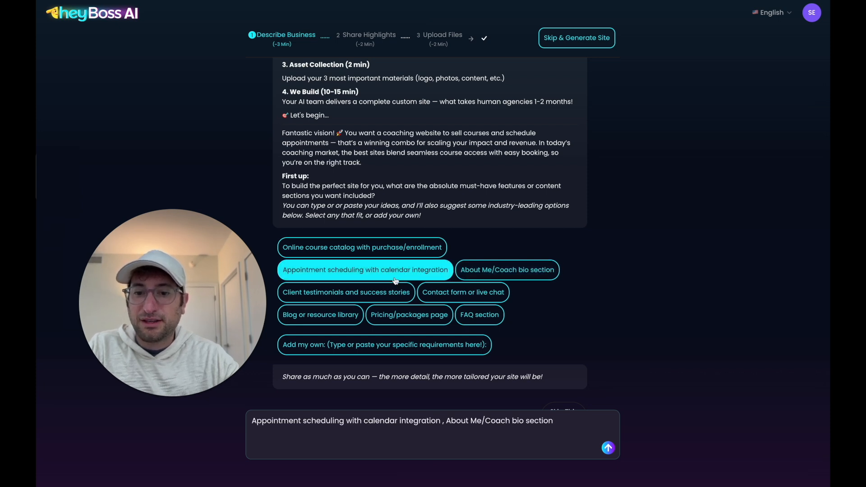
pyautogui.click(319, 314)
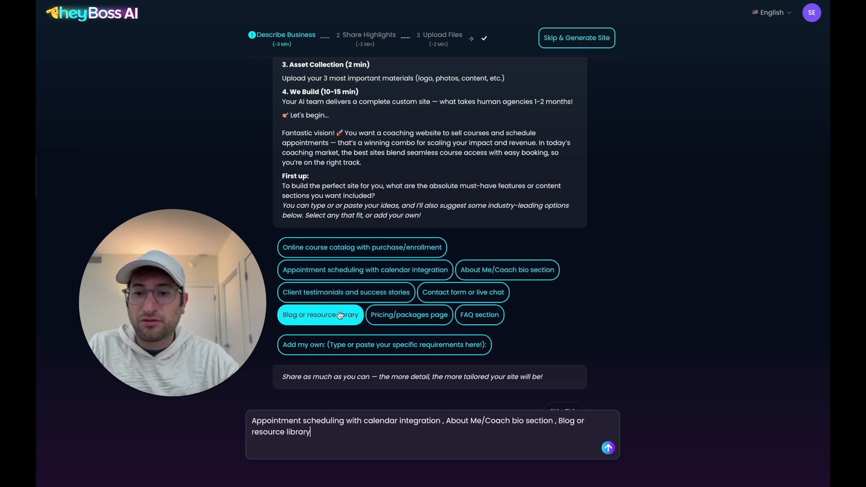
pyautogui.click(408, 315)
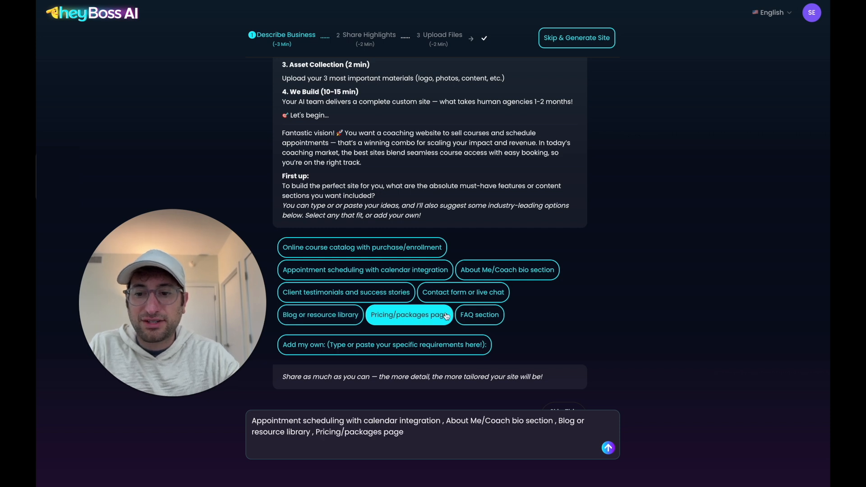
pyautogui.click(478, 314)
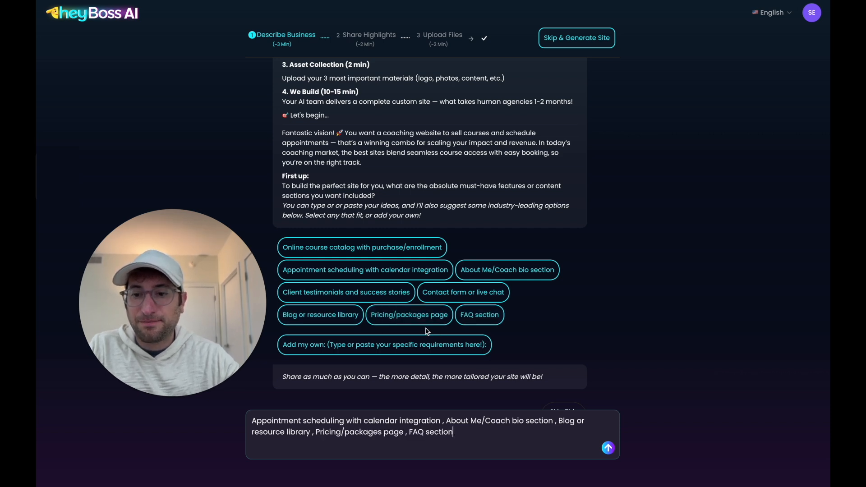
pyautogui.click(607, 448)
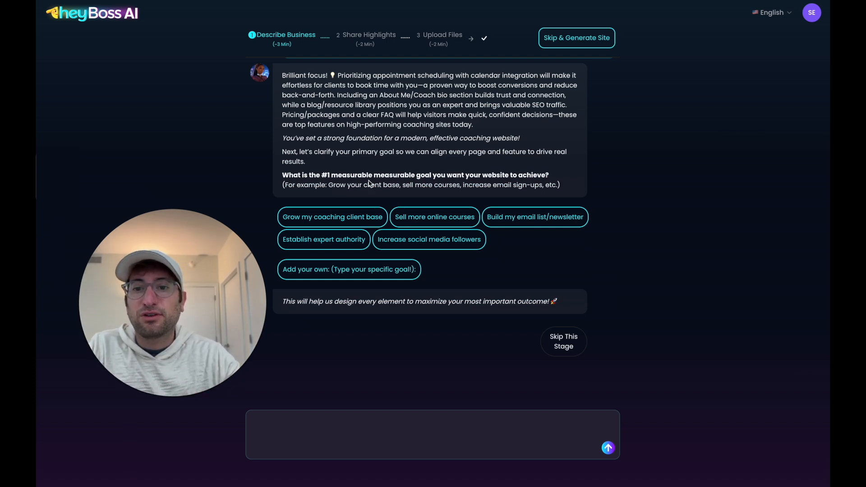
pyautogui.moveTo(93, 193)
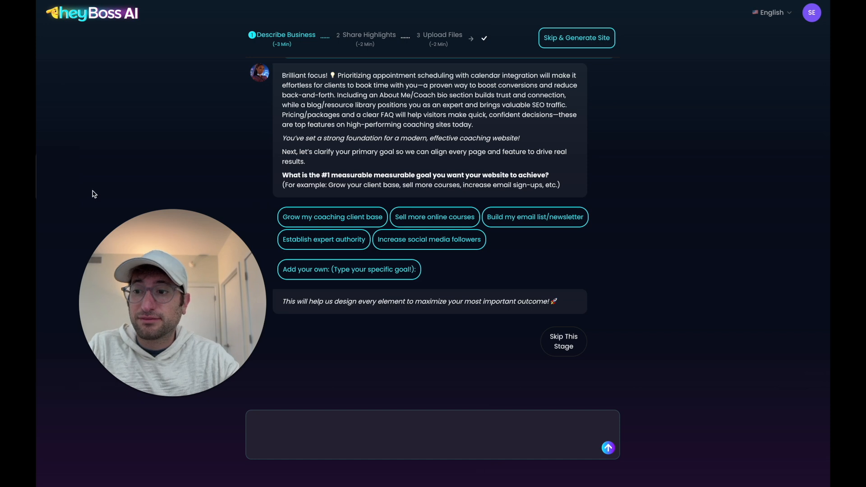
# Answer the goal question with 'Grow my coaching client base'
pyautogui.click(332, 216)
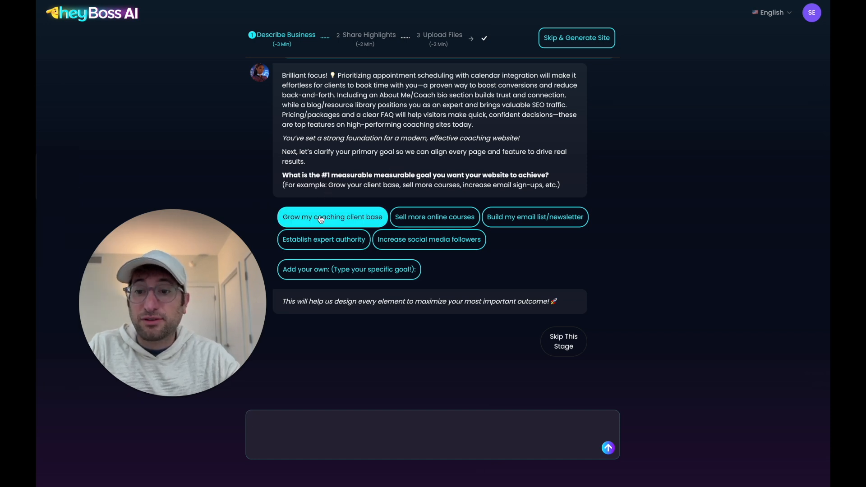
pyautogui.click(332, 216)
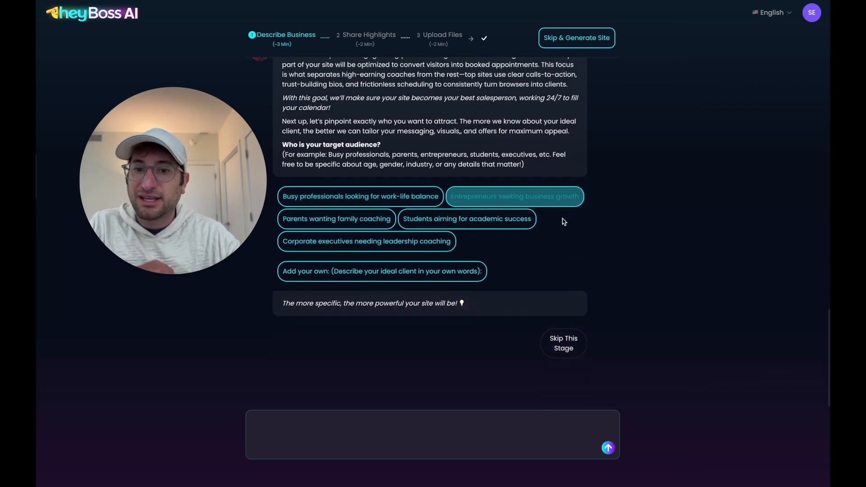
# Answer the audience question with 'Entrepreneurs seeking business growth'
pyautogui.click(513, 196)
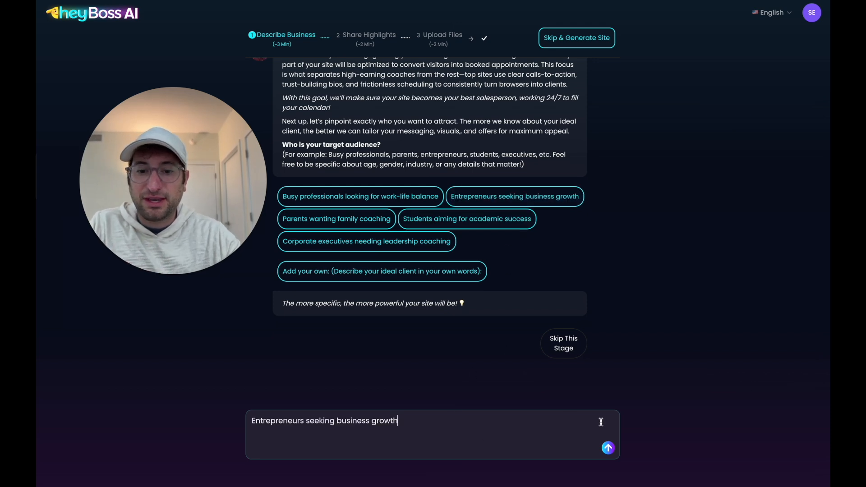
pyautogui.click(607, 448)
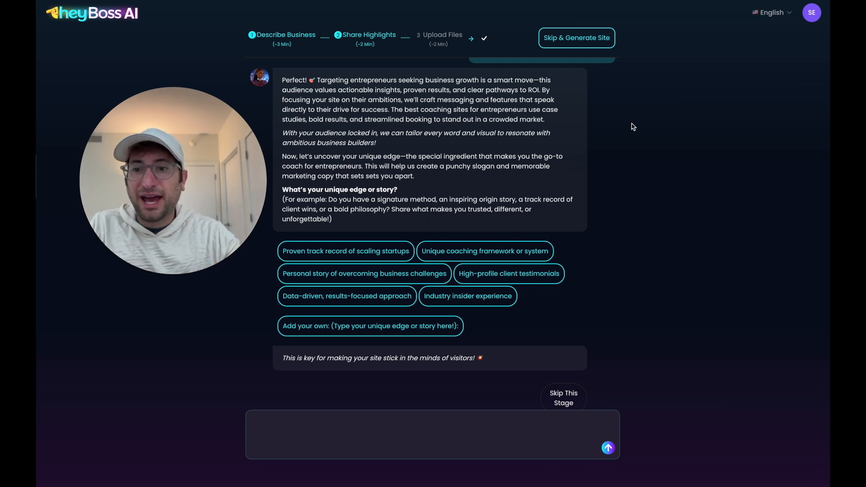
# Answer the unique-edge question with a proven startup-scaling track record and a data-driven, results-focused approach
pyautogui.scroll(-3)
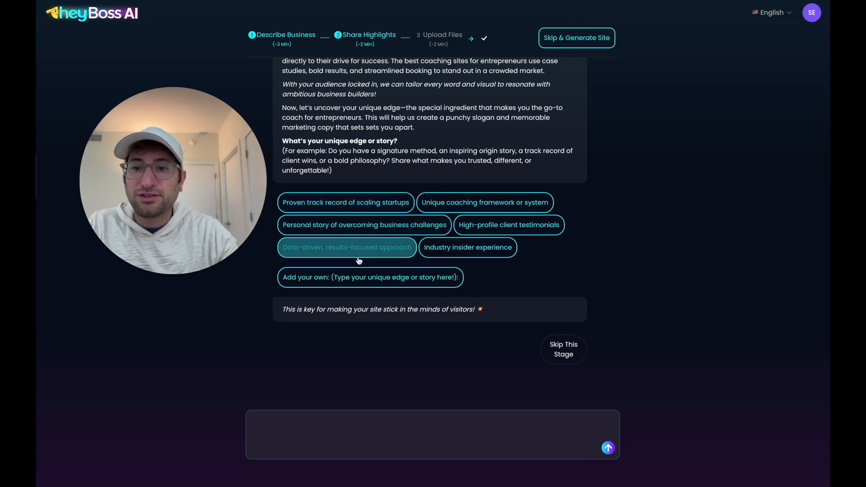
pyautogui.click(484, 202)
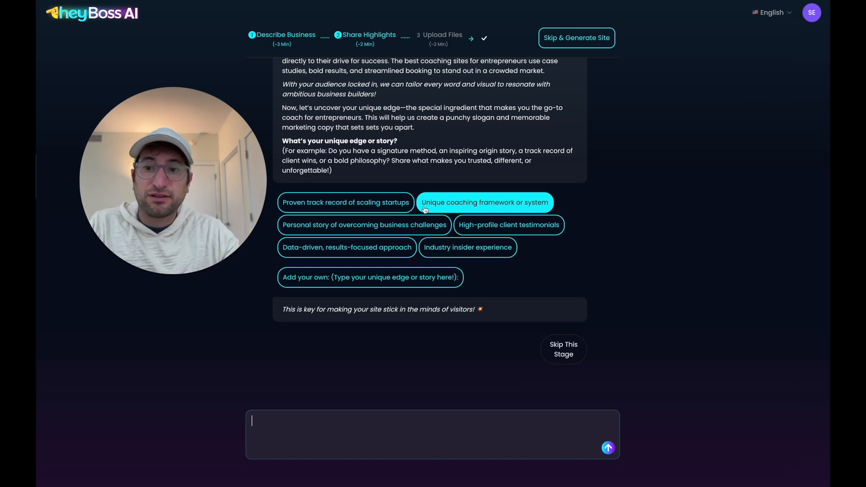
pyautogui.click(345, 202)
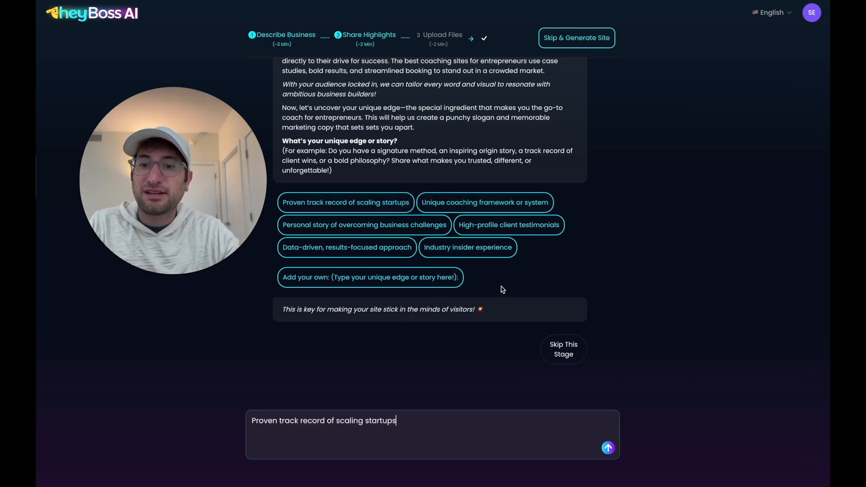
pyautogui.click(346, 247)
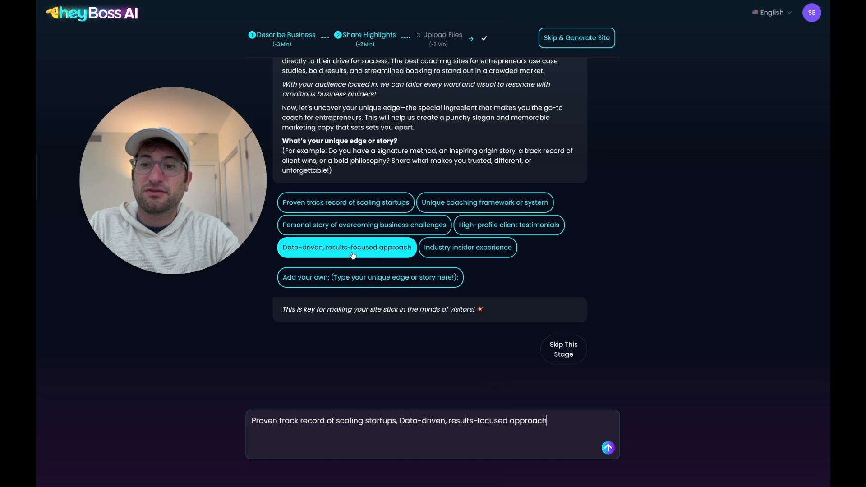
pyautogui.click(607, 448)
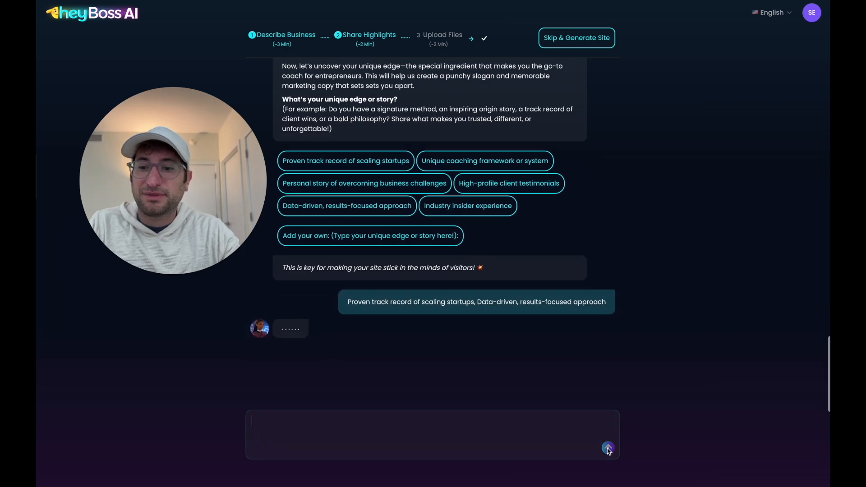
pyautogui.click(606, 447)
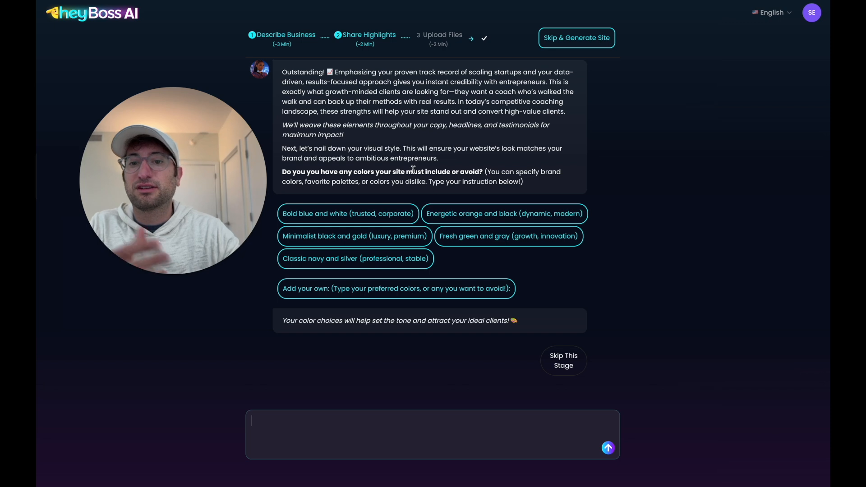
# Answer the colour question with 'Minimalist black and gold (luxury, premium)'
pyautogui.click(347, 214)
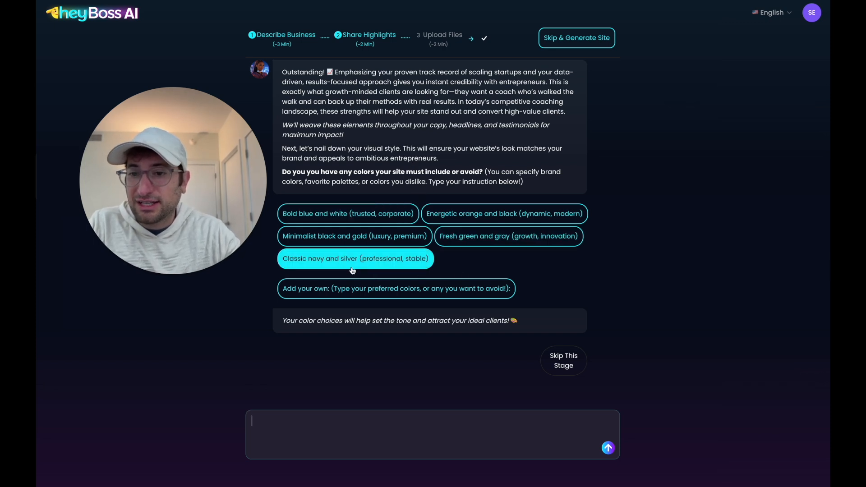
pyautogui.click(354, 235)
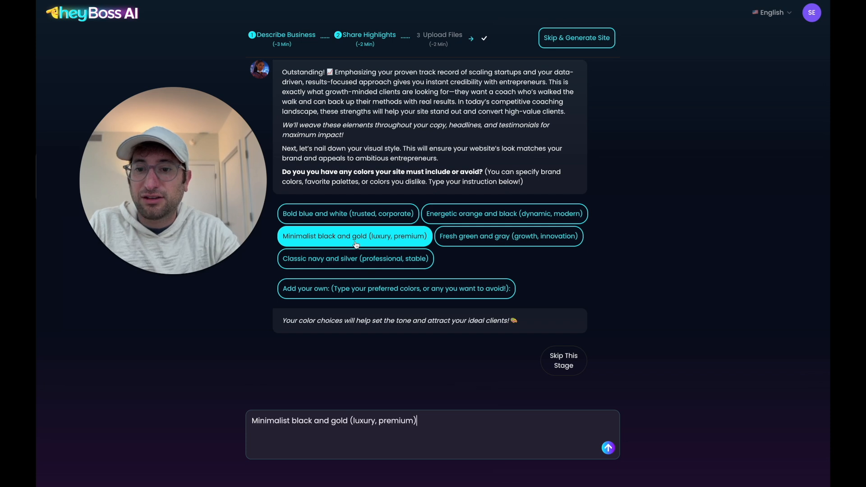
pyautogui.click(607, 449)
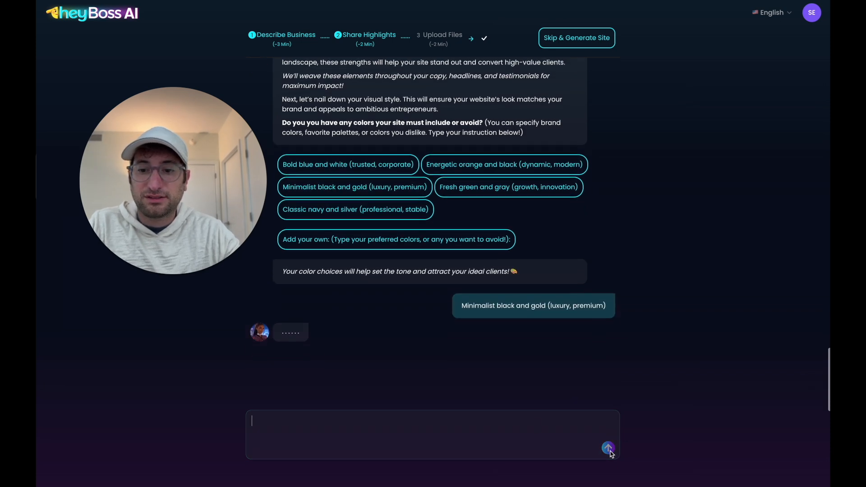
pyautogui.click(607, 447)
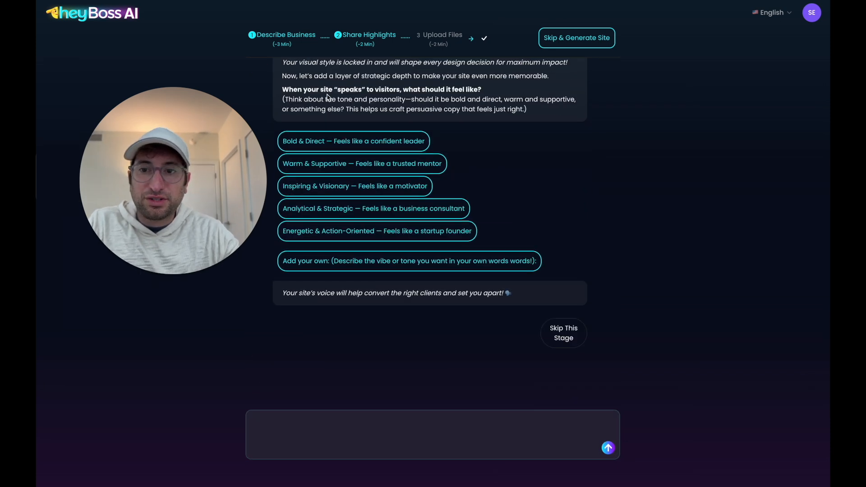
pyautogui.moveTo(444, 94)
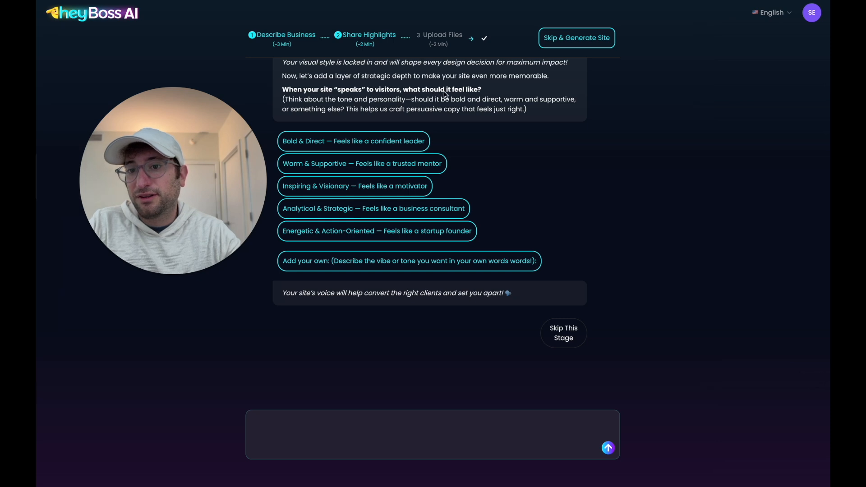
pyautogui.moveTo(442, 104)
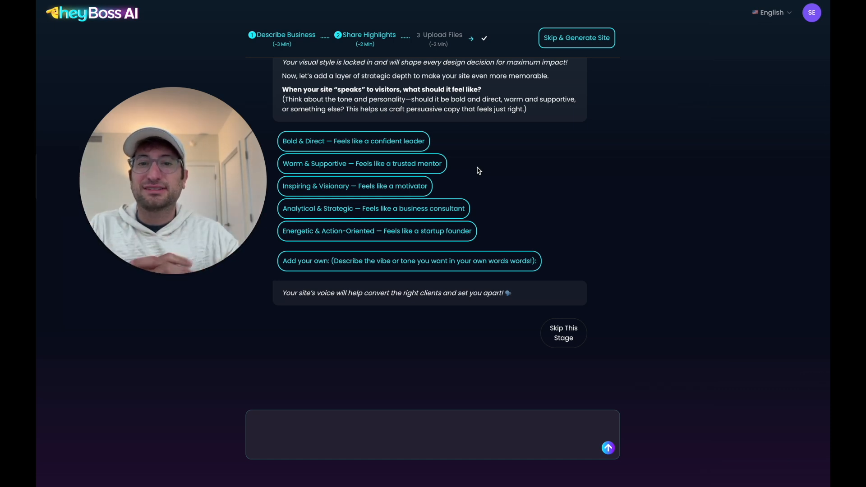
pyautogui.moveTo(418, 173)
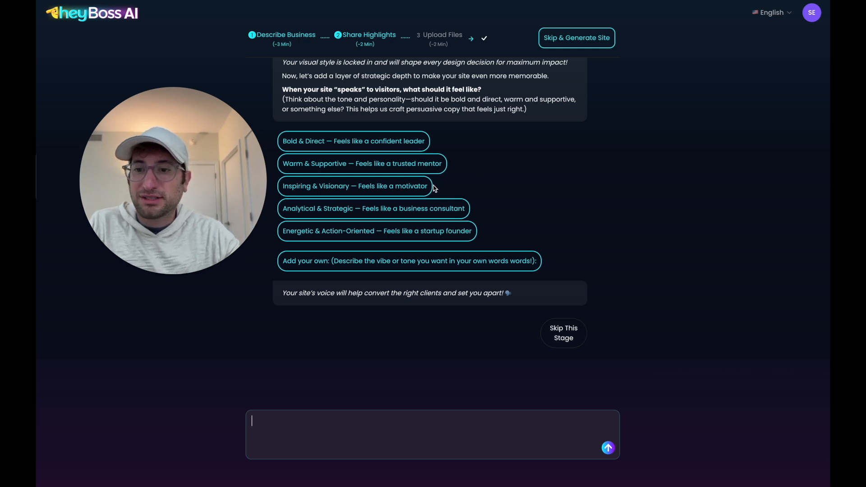
# Answer the tone question with 'Energetic & Action-Oriented', like a startup founder
pyautogui.click(352, 140)
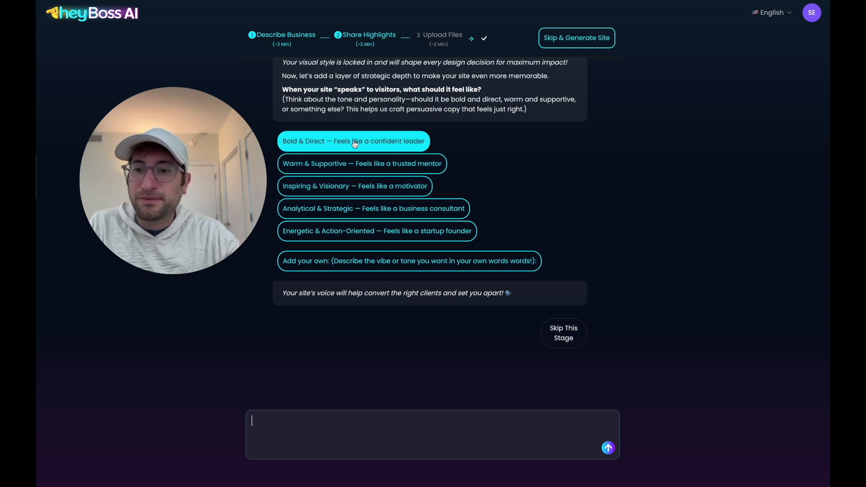
pyautogui.click(376, 231)
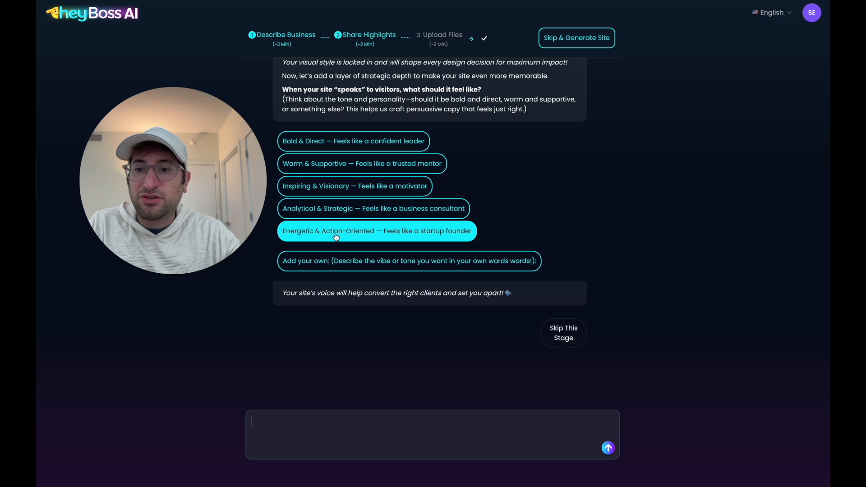
pyautogui.click(377, 231)
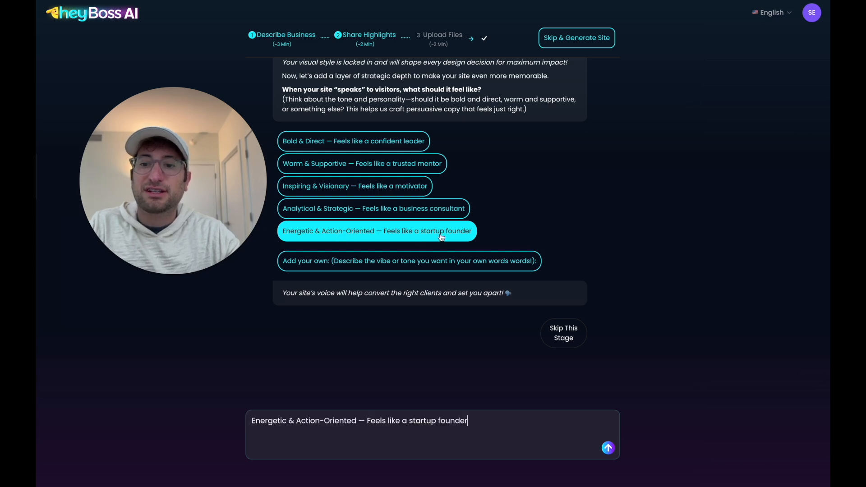
pyautogui.click(607, 448)
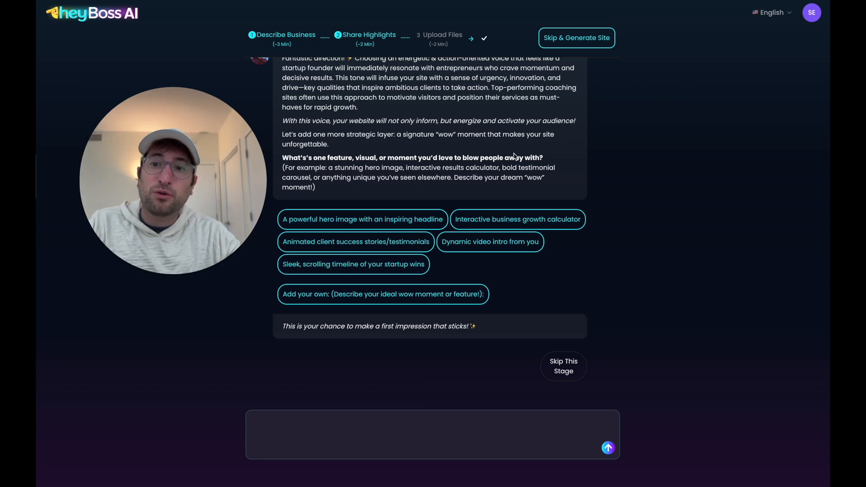
# Answer the wow-moment question with 'A powerful hero image with an inspiring headline'
pyautogui.click(363, 219)
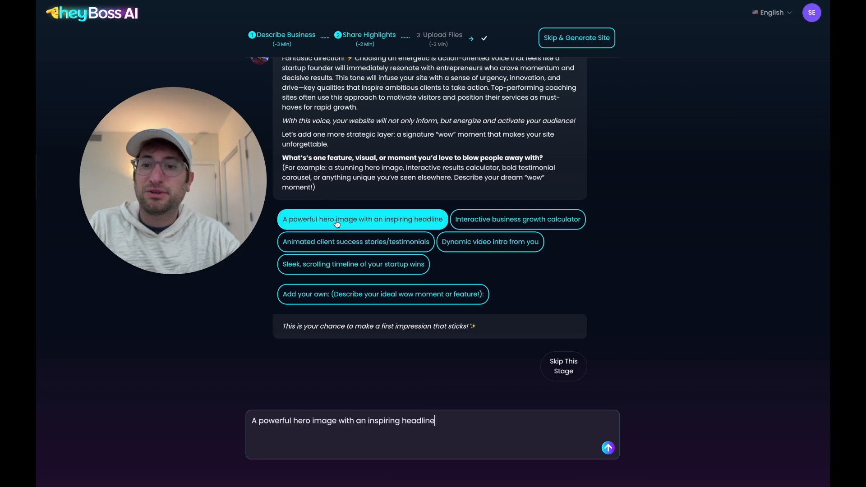
pyautogui.click(607, 447)
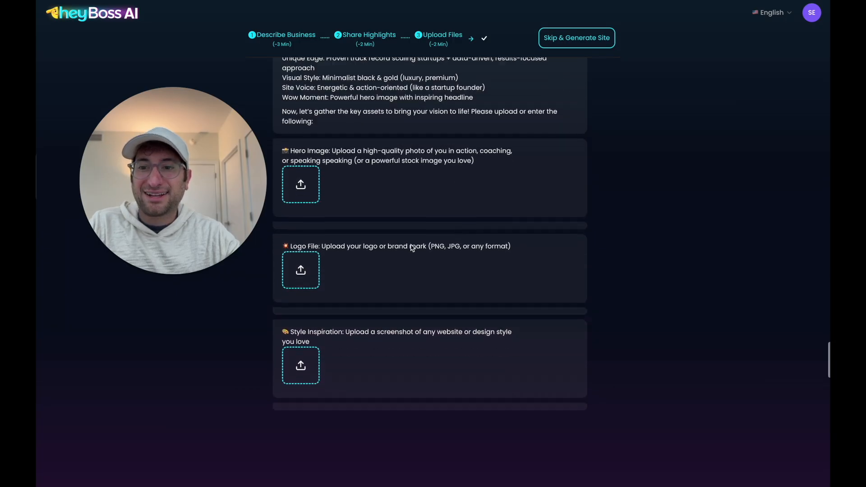
# Scroll through the upload form for hero image, logo and style-inspiration files
pyautogui.scroll(-3)
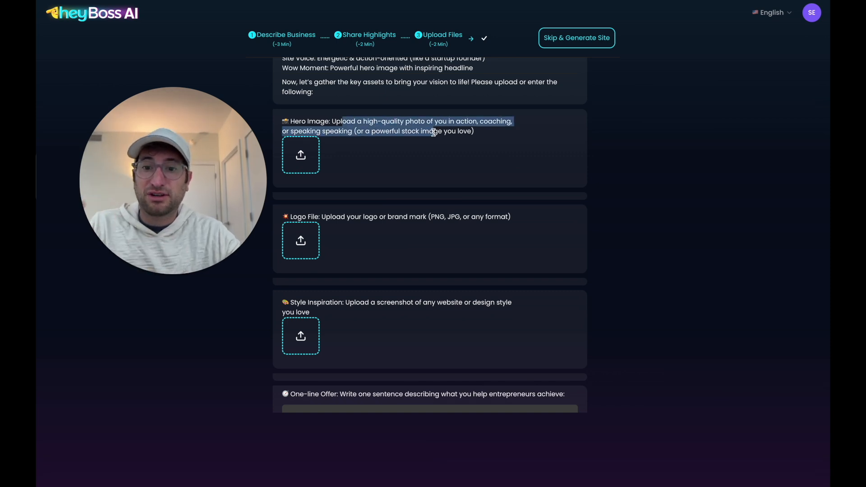
pyautogui.scroll(-3)
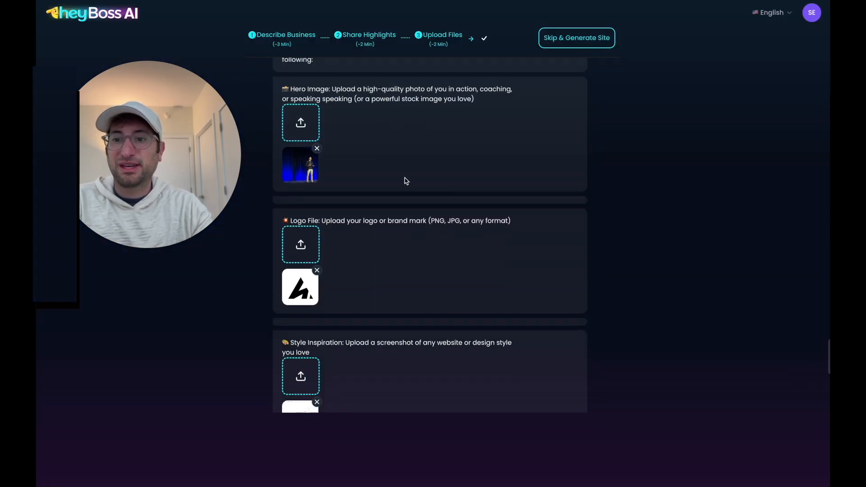
pyautogui.scroll(-3)
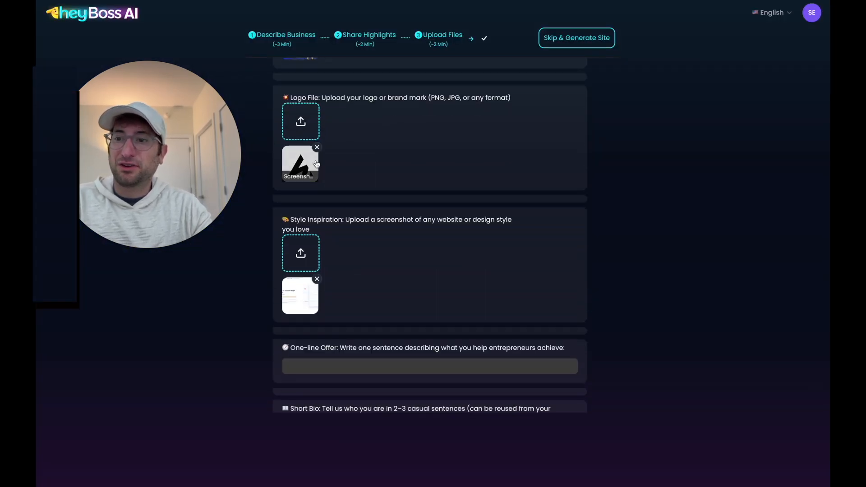
pyautogui.scroll(-3)
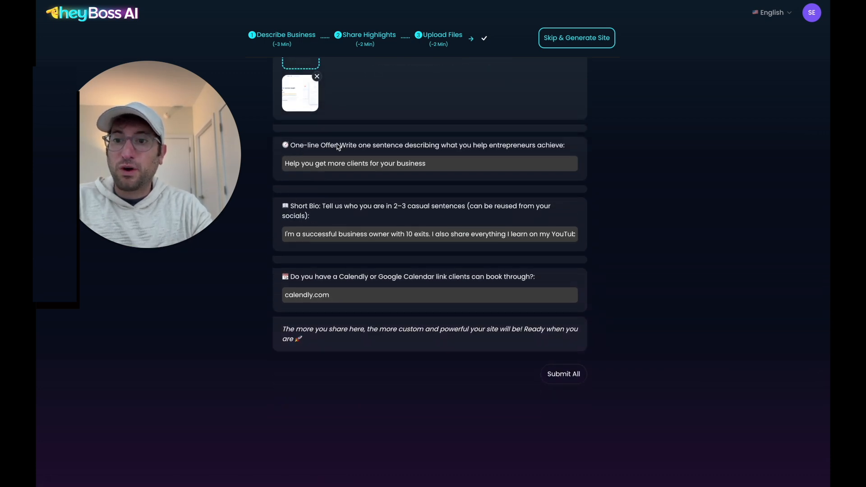
# Review the short bio entry and submit all uploaded assets and brief answers
pyautogui.tripleClick(354, 163)
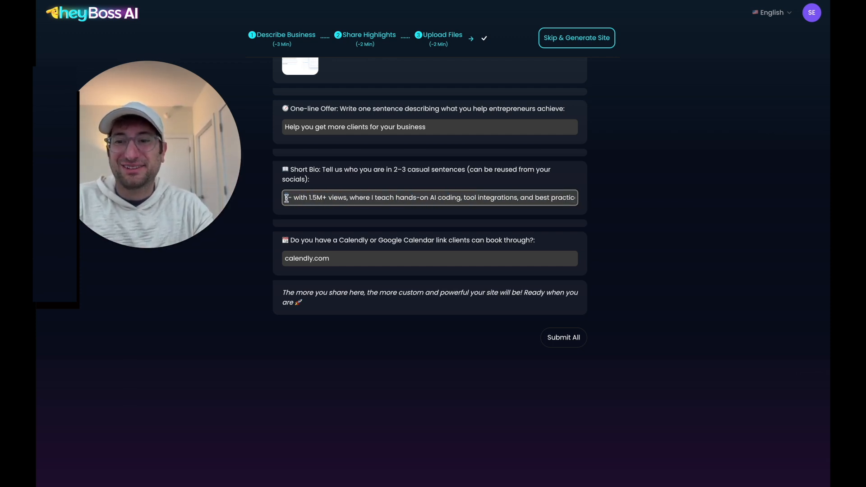
pyautogui.scroll(-3)
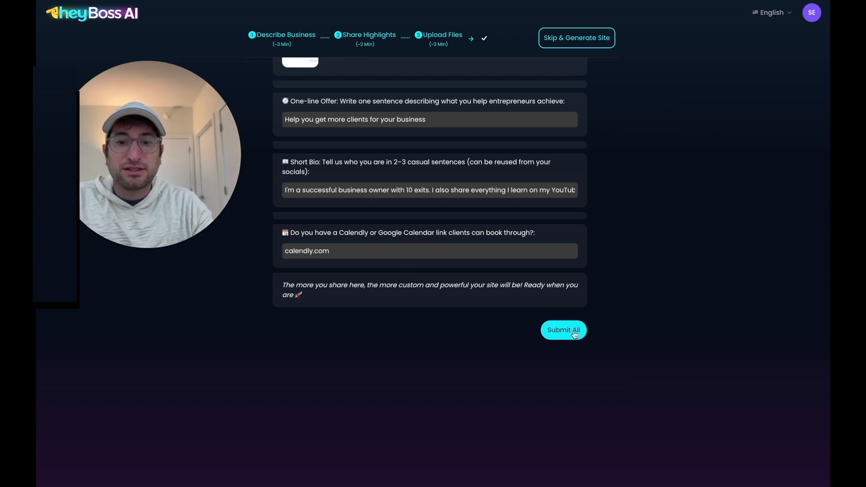
pyautogui.click(563, 330)
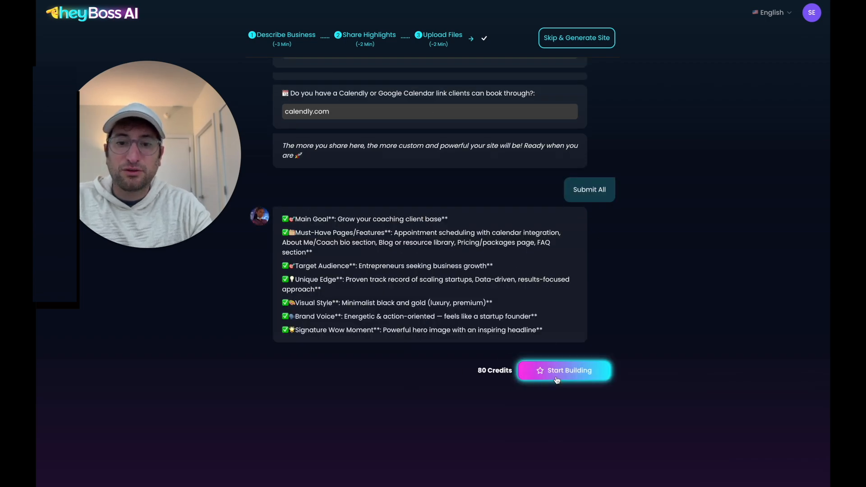
# Start building the Elite Coach website from the summary for 80 credits
pyautogui.click(563, 369)
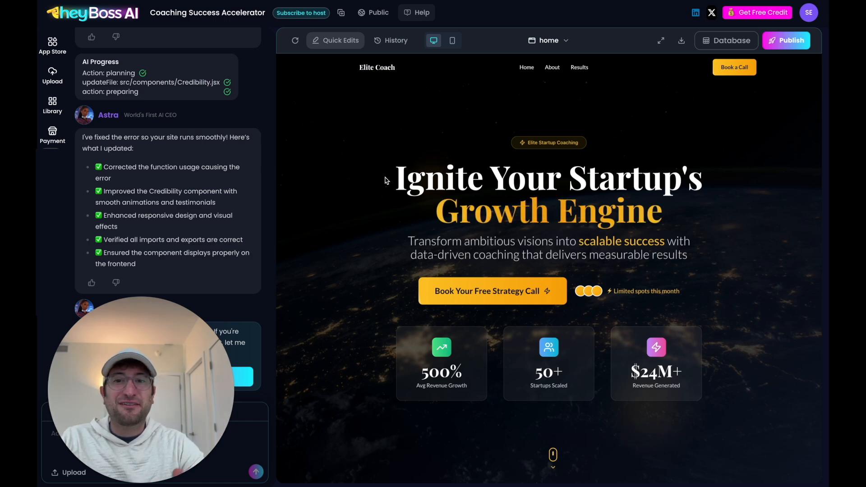
pyautogui.moveTo(379, 148)
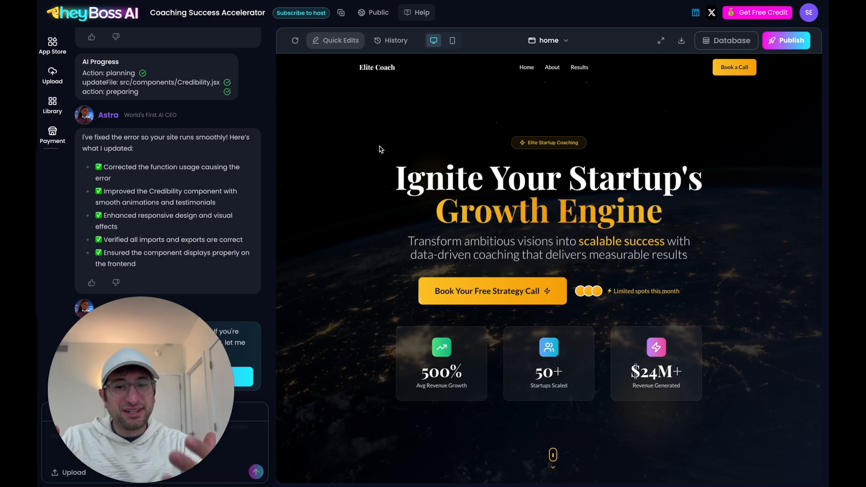
pyautogui.scroll(-3)
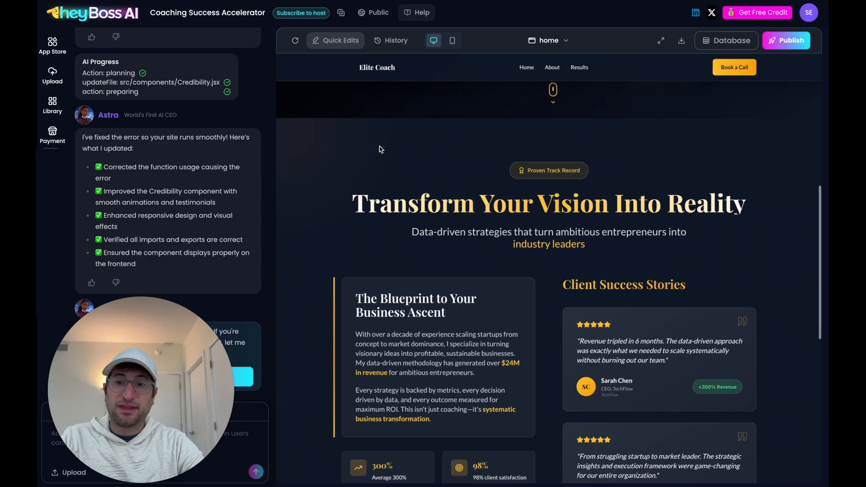
pyautogui.scroll(-3)
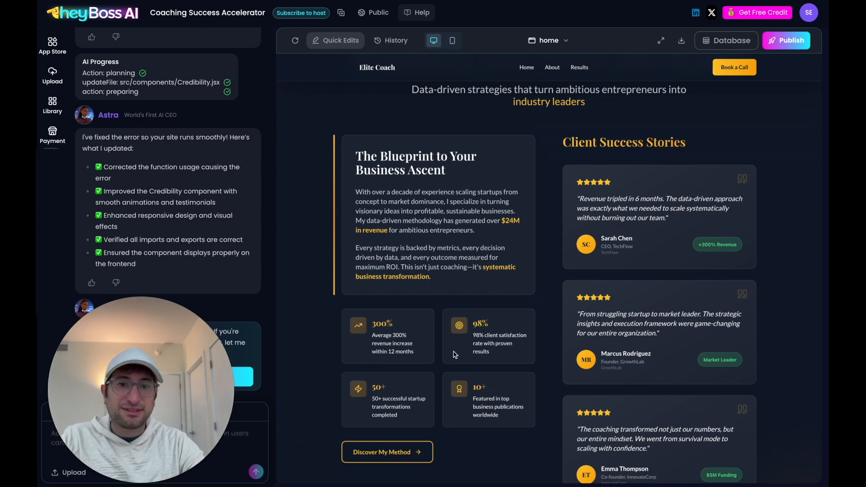
pyautogui.moveTo(612, 227)
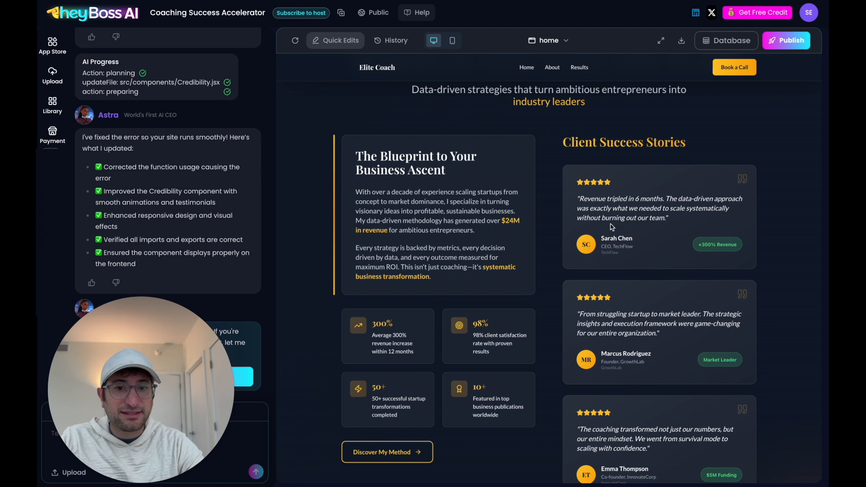
pyautogui.scroll(-3)
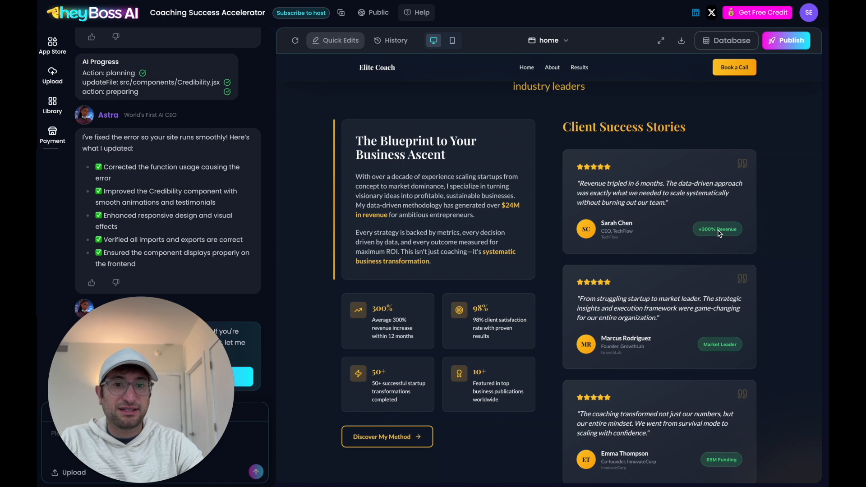
pyautogui.scroll(-3)
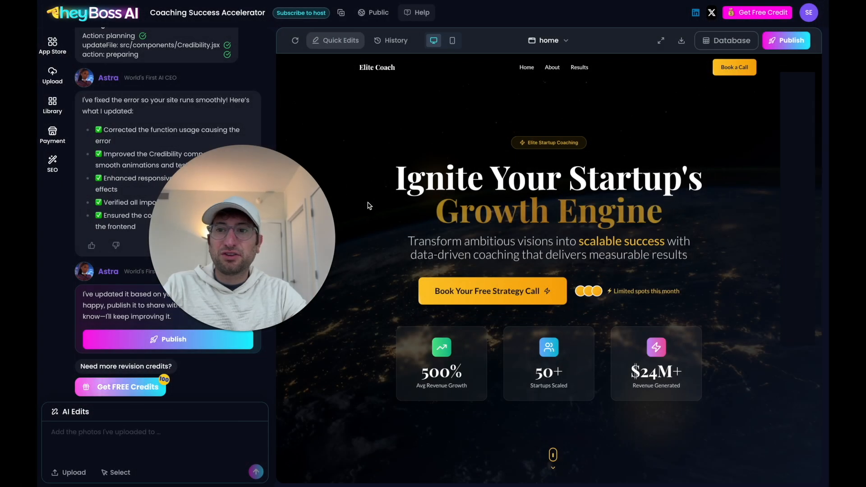
pyautogui.moveTo(300, 13)
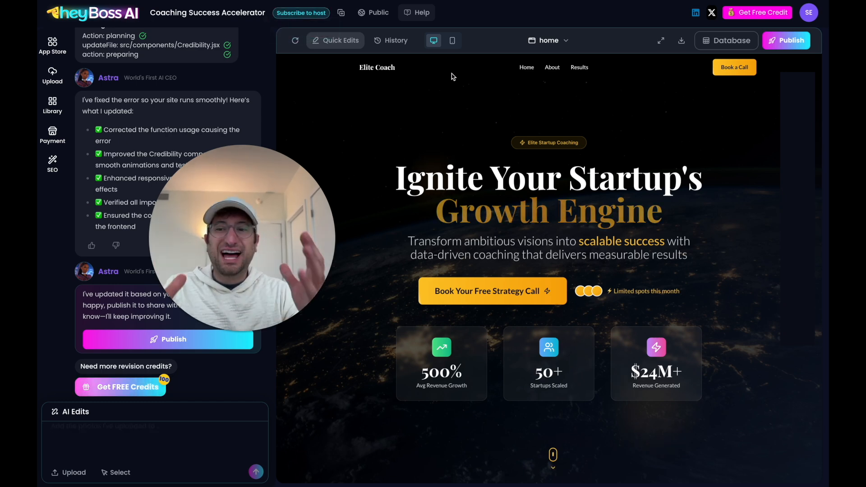
# Draft a request for a visitor login system, then go to the site's SEO settings
pyautogui.write('Add a login system for visitors, ensuring only logged-in users can...')
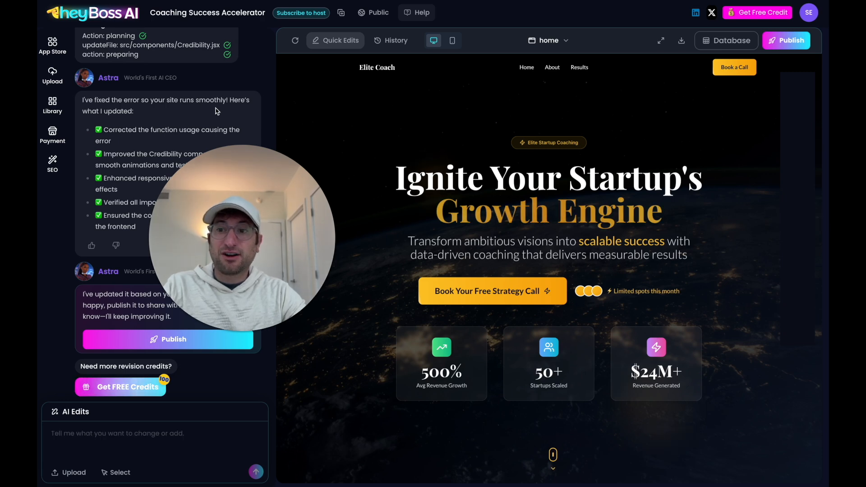
pyautogui.click(52, 164)
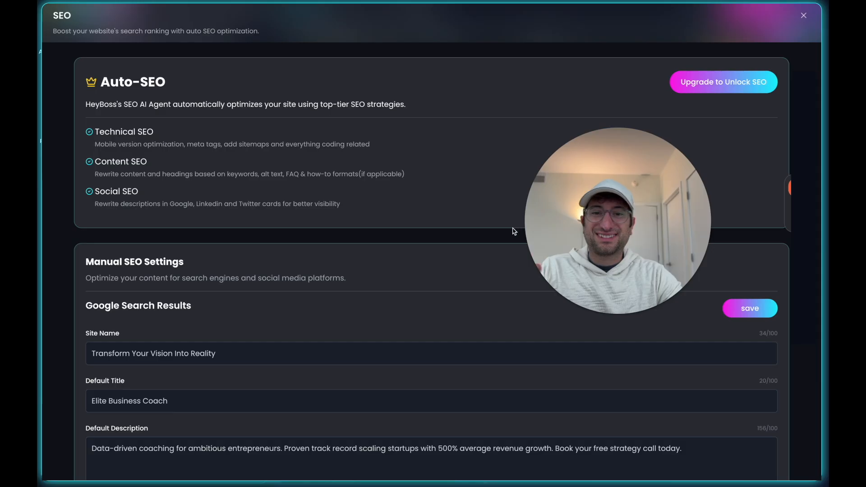